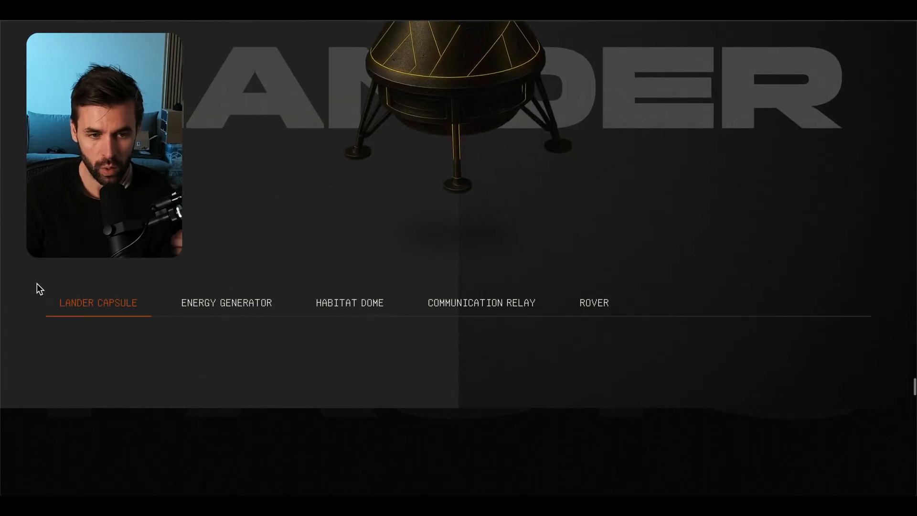
Scroll down to the 8 CHAPTERS title and make its new interaction trigger on scroll.
{"action": "scroll", "scroll_direction": "down", "scroll_amount": 3}
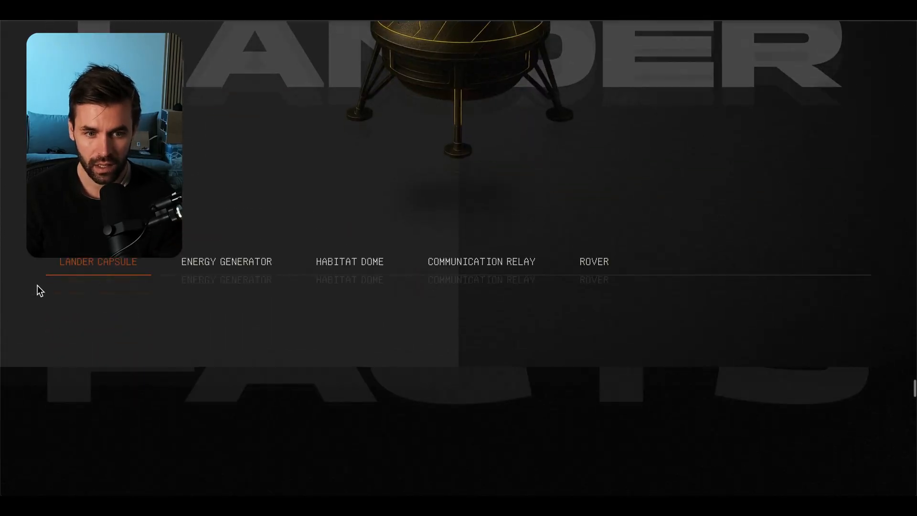
{"action": "scroll", "scroll_direction": "down", "scroll_amount": 3}
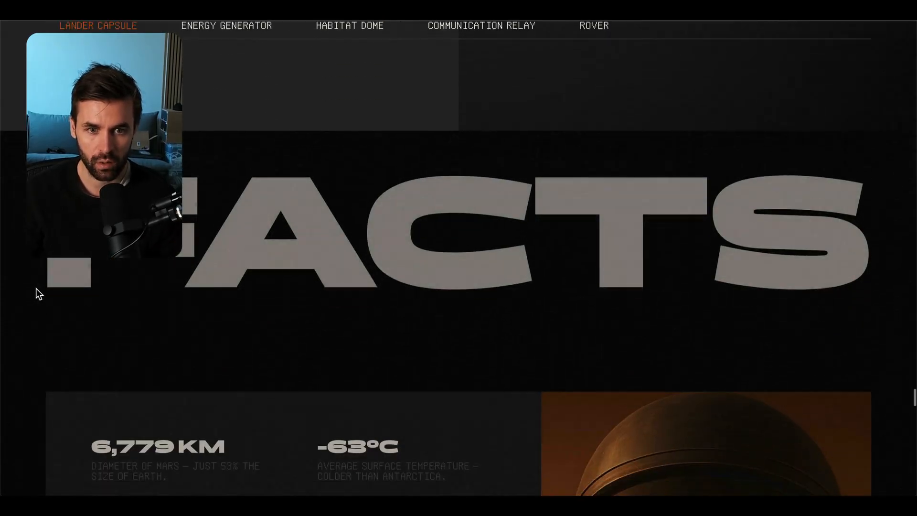
{"action": "scroll", "scroll_direction": "down", "scroll_amount": 3}
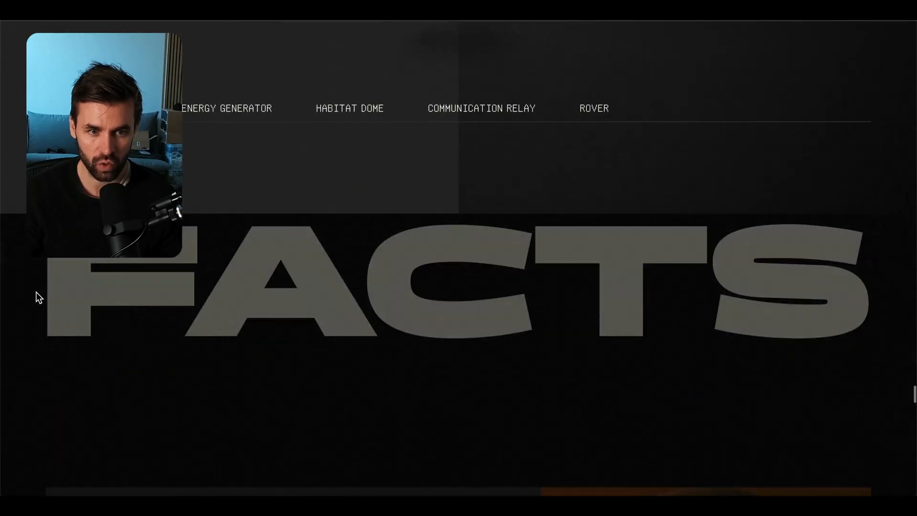
{"action": "scroll", "scroll_direction": "down", "scroll_amount": 3}
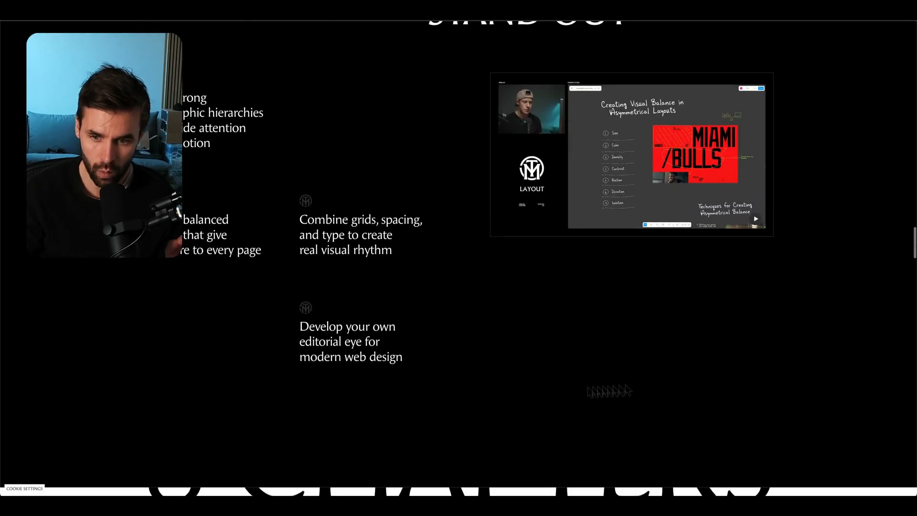
{"action": "scroll", "scroll_direction": "down", "scroll_amount": 3}
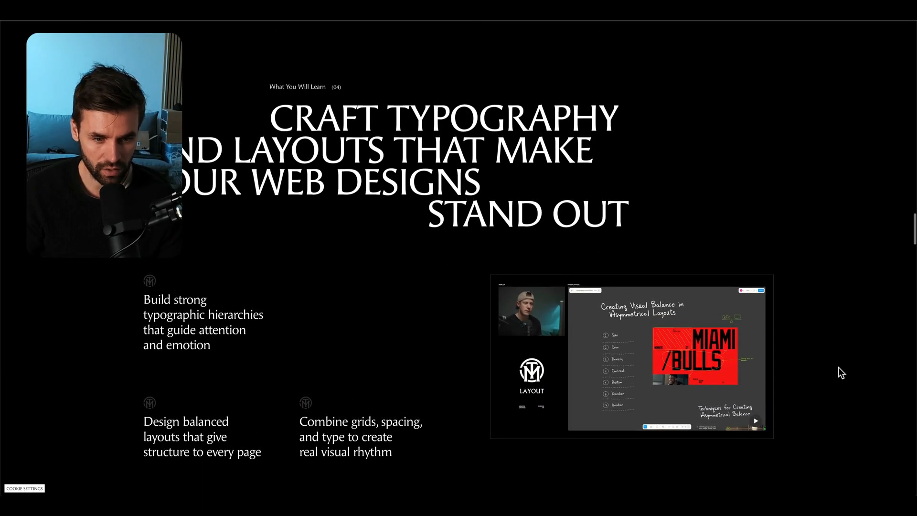
{"action": "scroll", "scroll_direction": "down", "scroll_amount": 3}
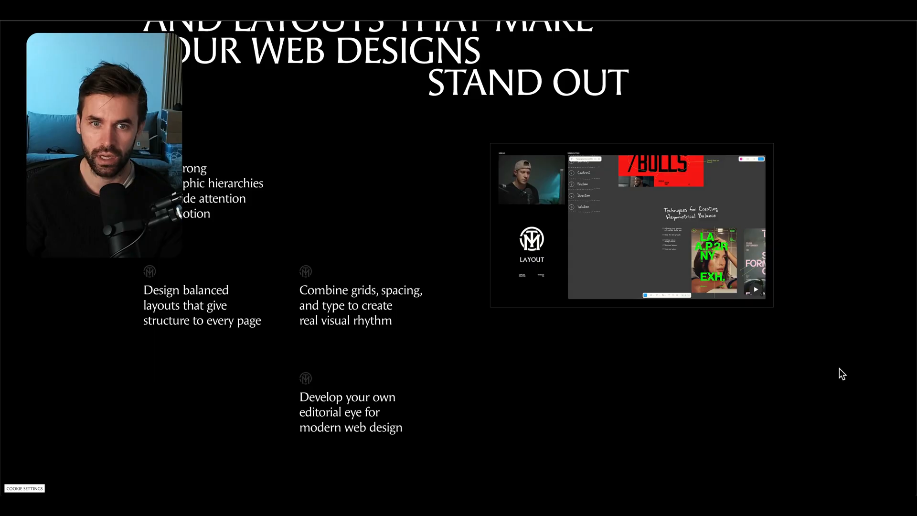
{"action": "scroll", "scroll_direction": "down", "scroll_amount": 3}
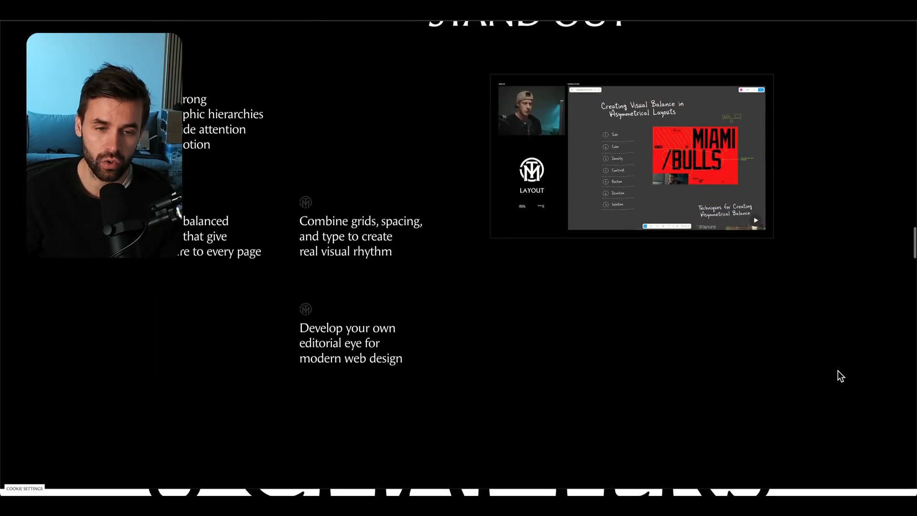
{"action": "scroll", "scroll_direction": "down", "scroll_amount": 3}
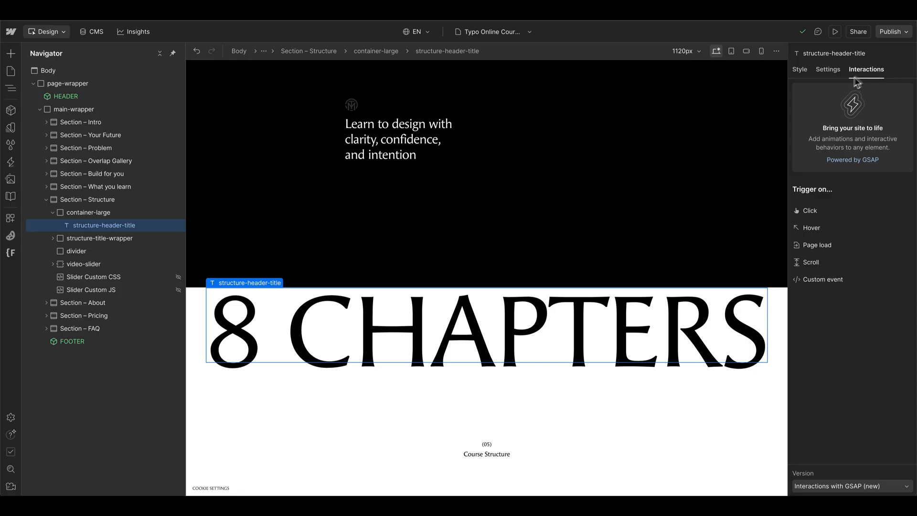
{"action": "mouse_move", "coordinate": [842, 262]}
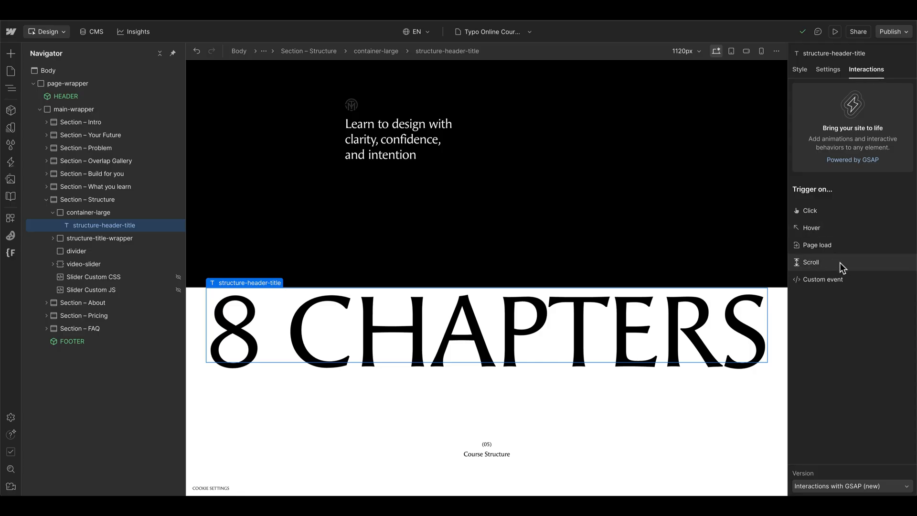
{"action": "left_click", "coordinate": [810, 262]}
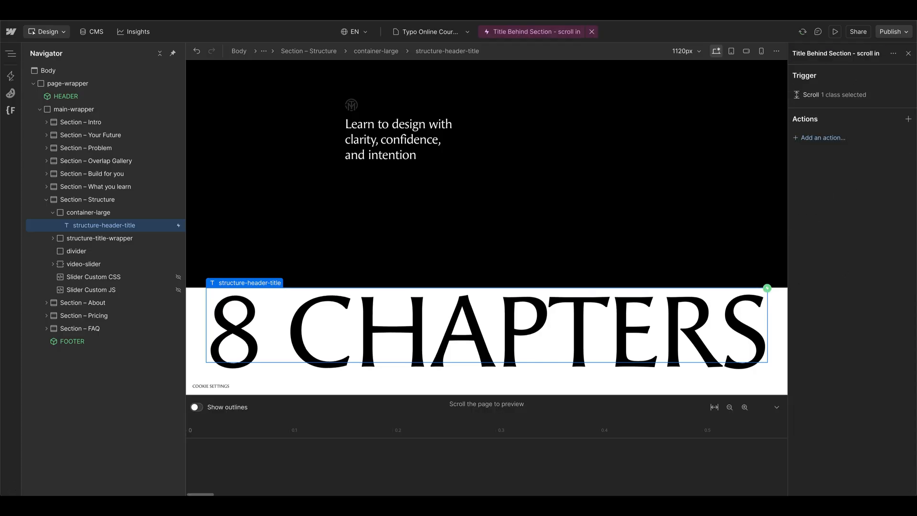
{"action": "mouse_move", "coordinate": [847, 86]}
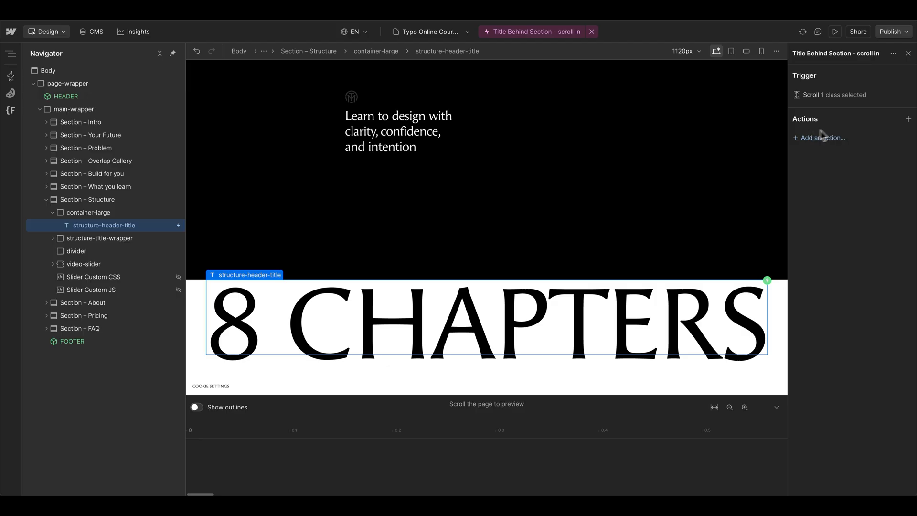
{"action": "mouse_move", "coordinate": [821, 137]}
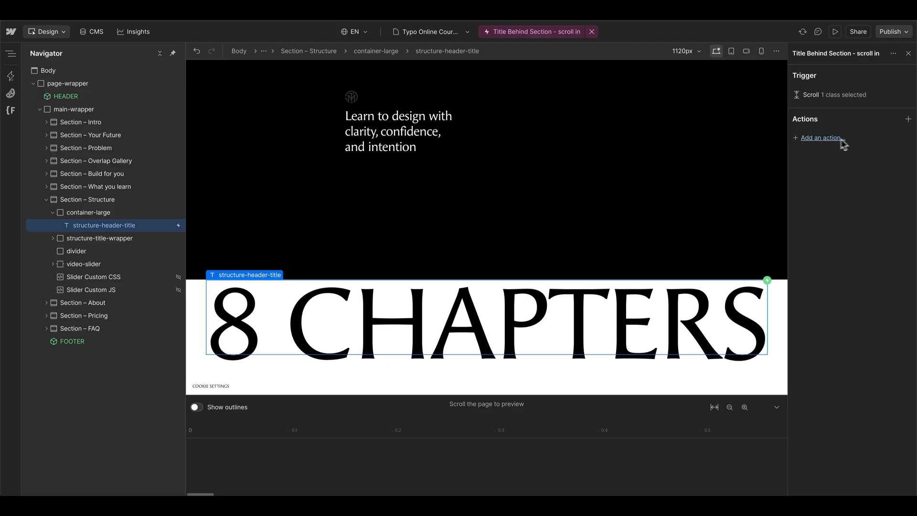
Add a 'Title Scroll' action moving the title from Y -100% and scrub to preview.
{"action": "left_click", "coordinate": [819, 137]}
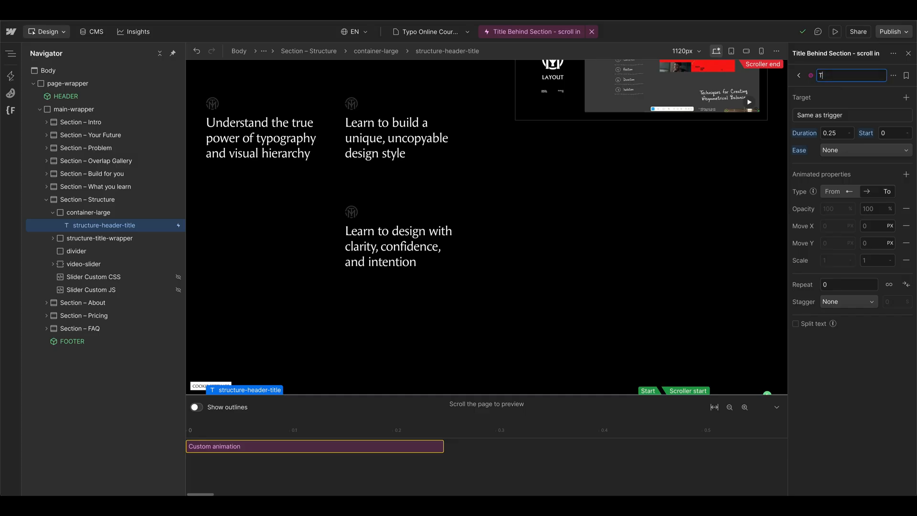
{"action": "type", "text": "Title Scroll"}
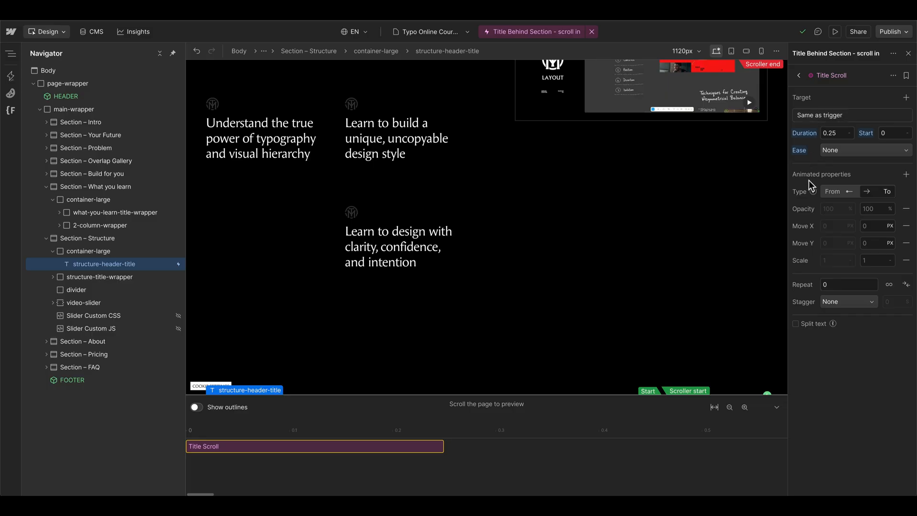
{"action": "mouse_move", "coordinate": [831, 191]}
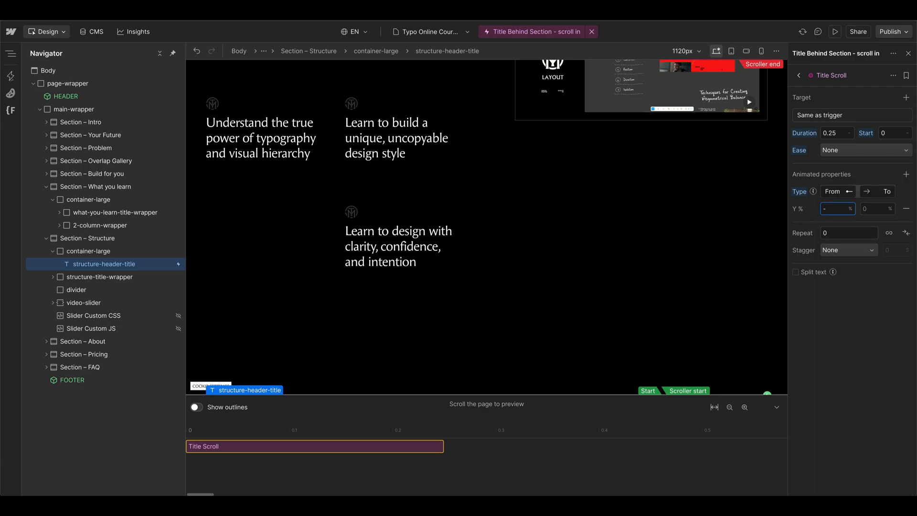
{"action": "type", "text": "-100"}
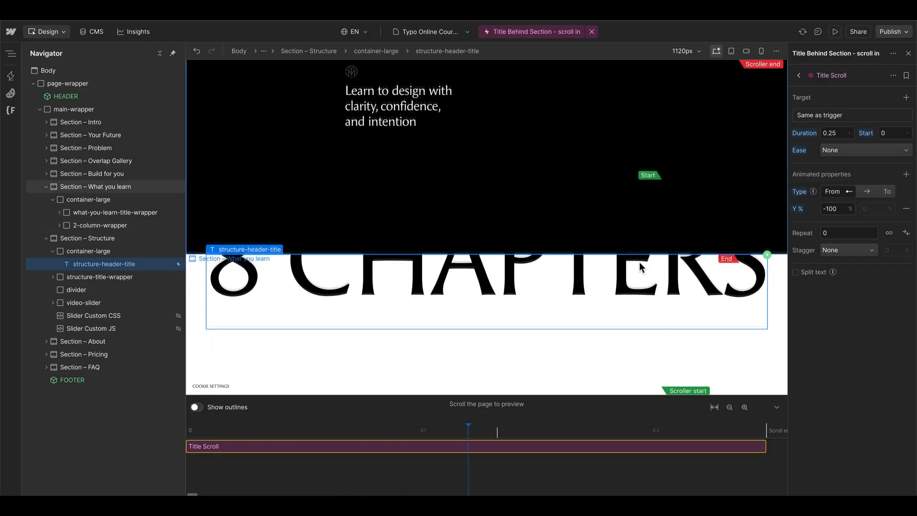
{"action": "left_click_drag", "start_coordinate": [468, 424], "coordinate": [695, 424]}
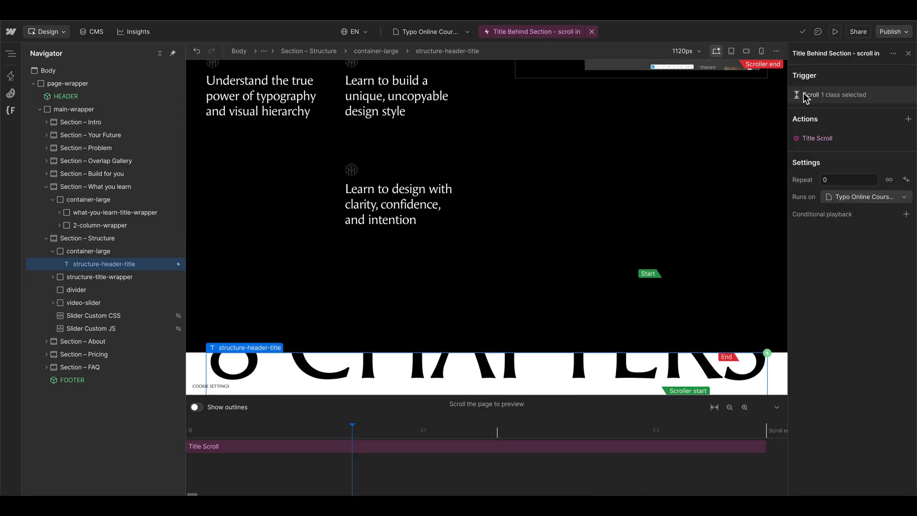
Set the scroll trigger's End Viewport position to 70%.
{"action": "left_click", "coordinate": [830, 94]}
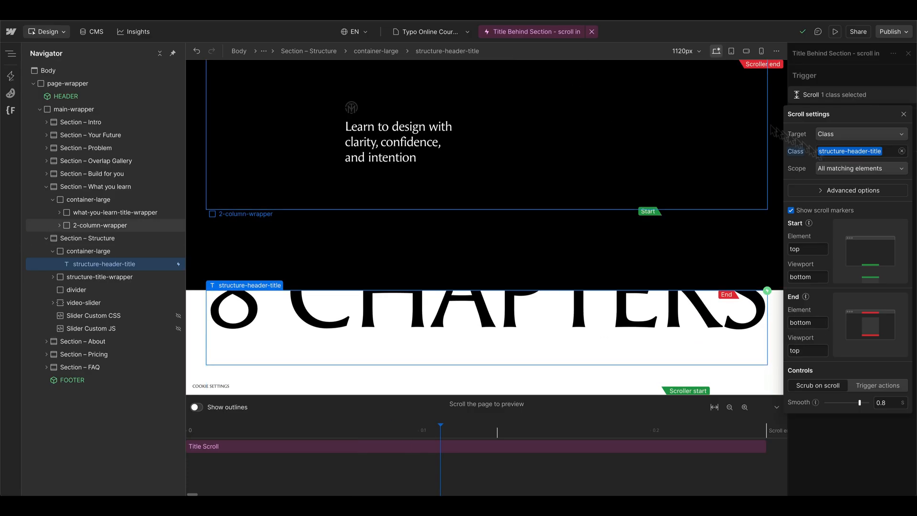
{"action": "left_click", "coordinate": [807, 350]}
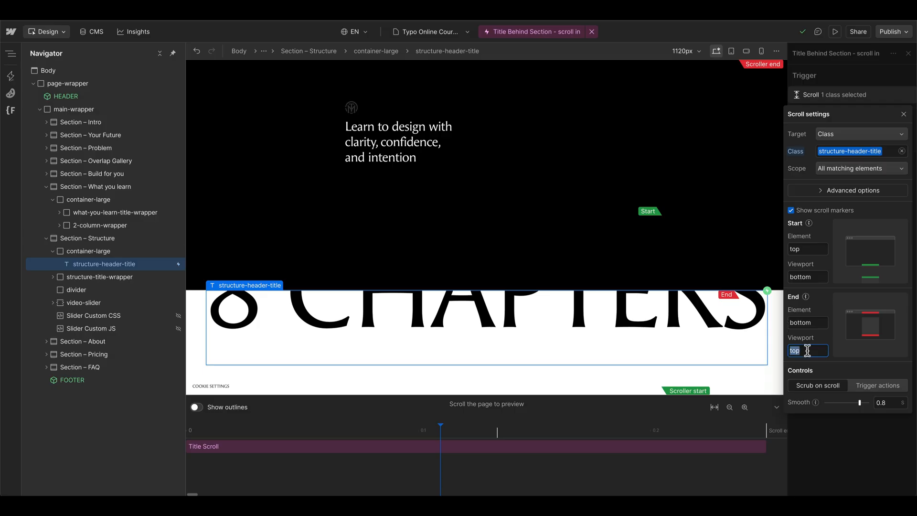
{"action": "type", "text": "70%"}
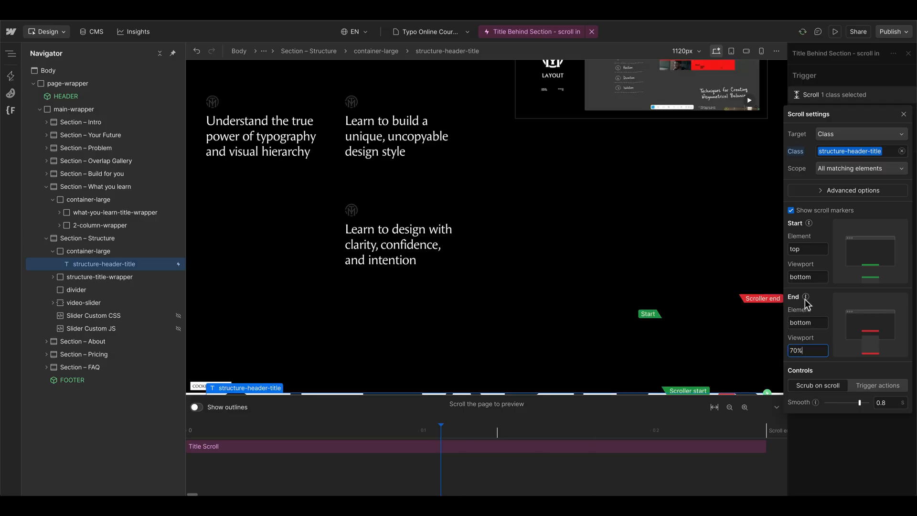
{"action": "mouse_move", "coordinate": [805, 296]}
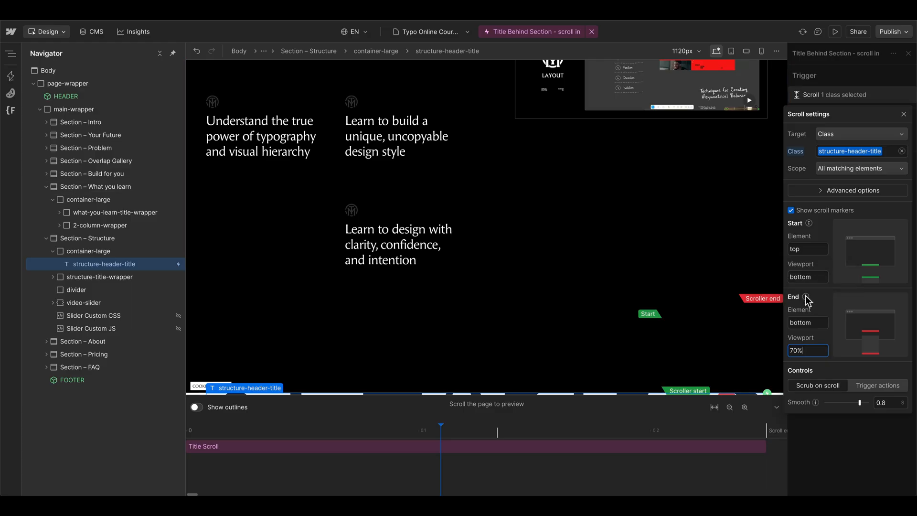
{"action": "mouse_move", "coordinate": [805, 297]}
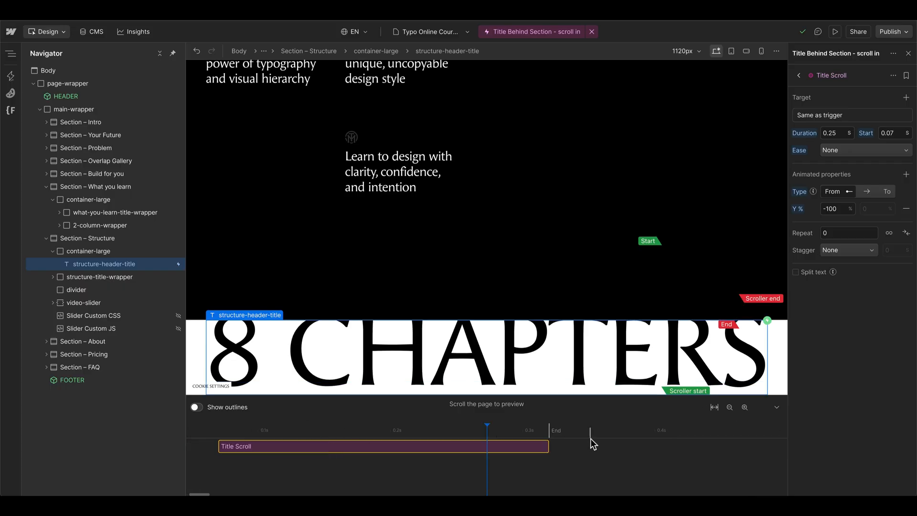
Retime Title Scroll to start at 0.25 with a 0.34 duration.
{"action": "left_click_drag", "start_coordinate": [547, 446], "coordinate": [666, 446]}
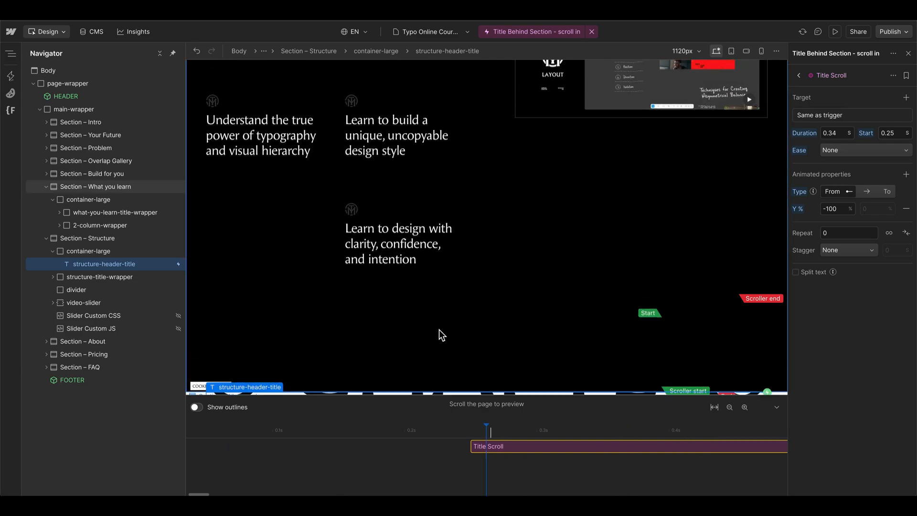
{"action": "scroll", "scroll_direction": "down", "scroll_amount": 3}
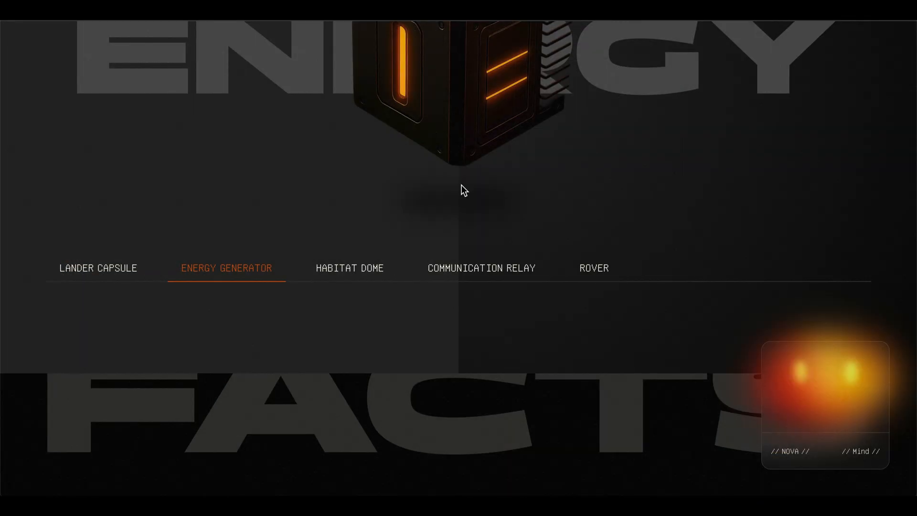
{"action": "scroll", "scroll_direction": "down", "scroll_amount": 3}
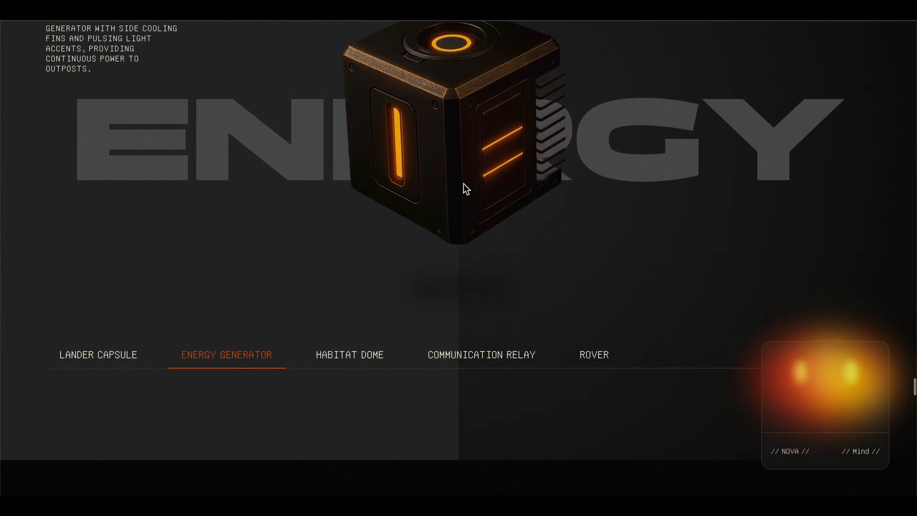
{"action": "scroll", "scroll_direction": "down", "scroll_amount": 3}
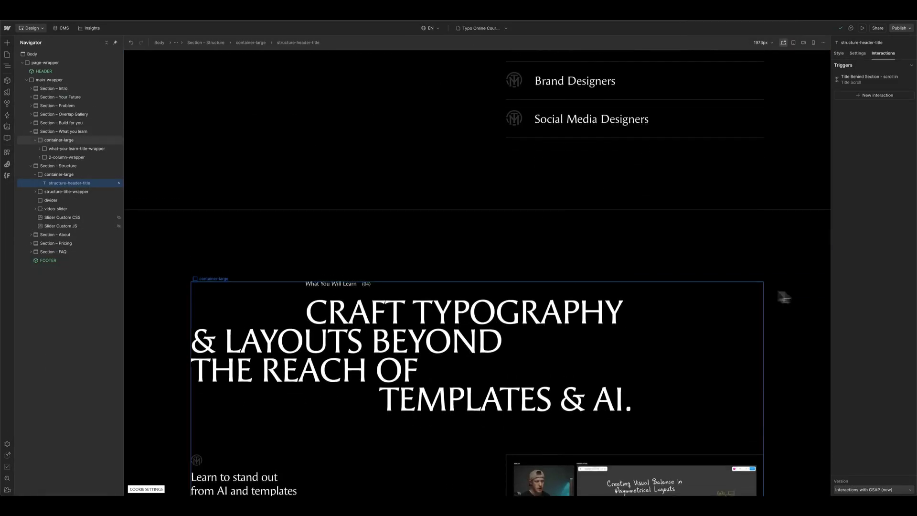
Scroll the canvas to the 8 CHAPTERS section and select the heading in the Navigator.
{"action": "scroll", "scroll_direction": "down", "scroll_amount": 3}
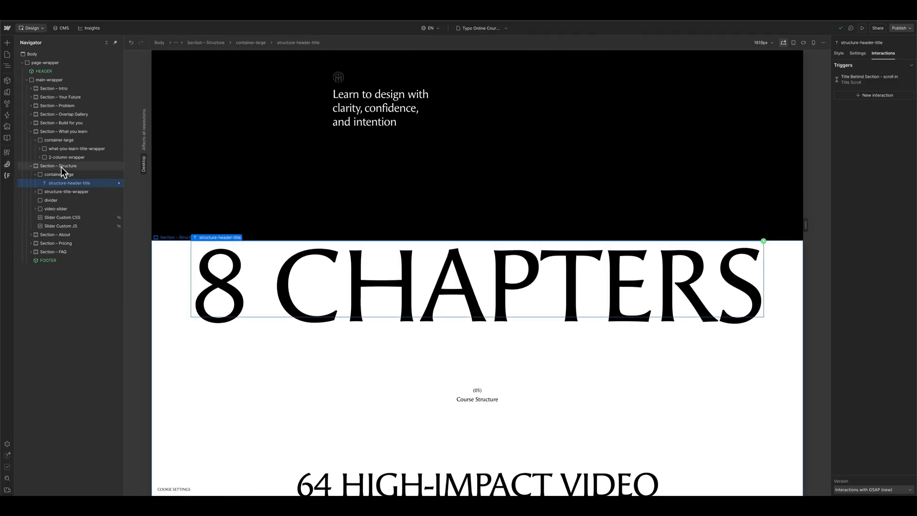
{"action": "left_click", "coordinate": [58, 174]}
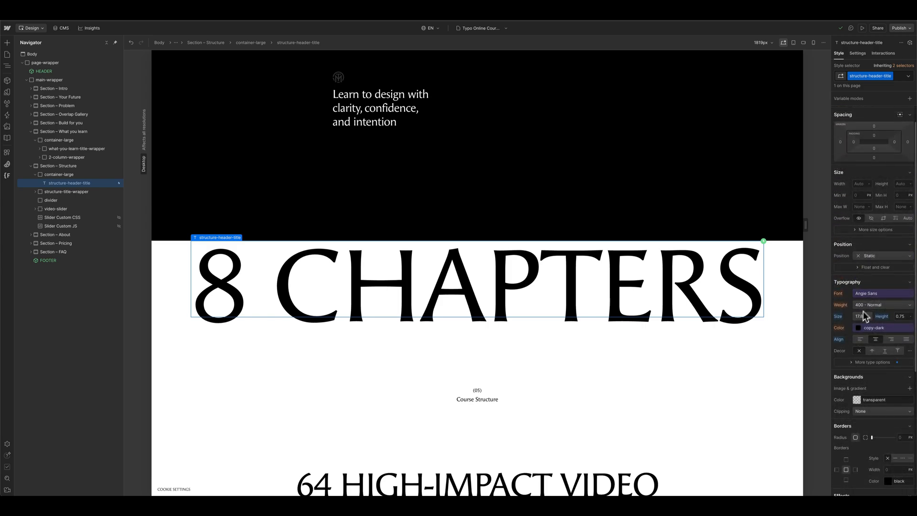
Check the title's Typography font size, then scroll the canvas back to the heading.
{"action": "left_click", "coordinate": [862, 316]}
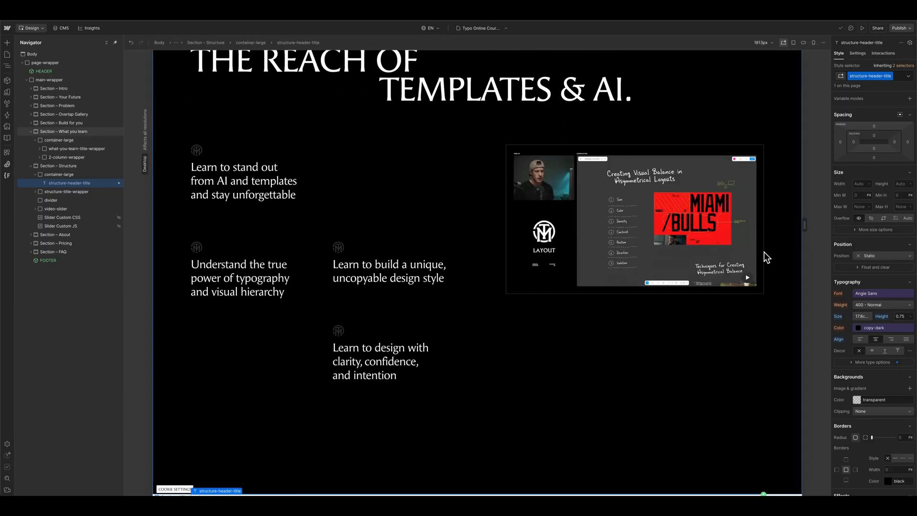
{"action": "scroll", "scroll_direction": "down", "scroll_amount": 3}
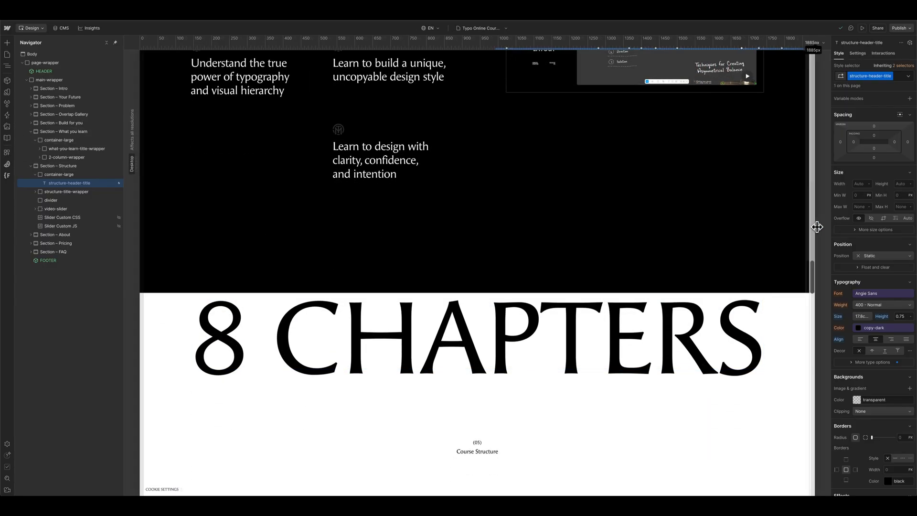